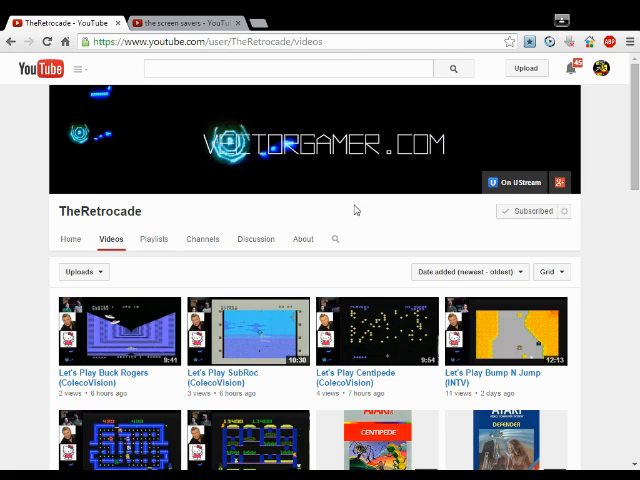
mouse_move(352, 210)
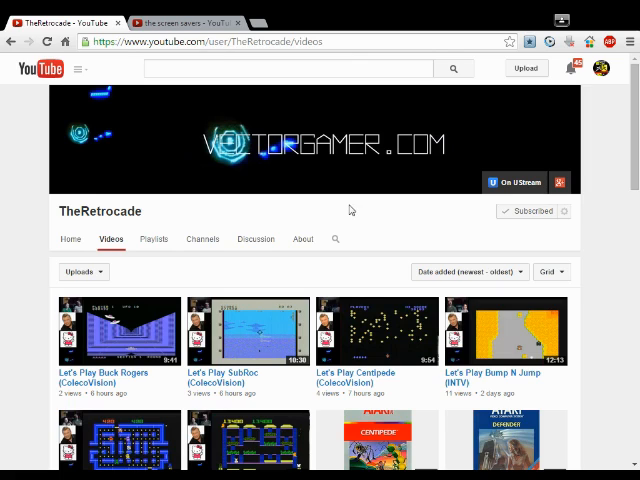
mouse_move(310, 208)
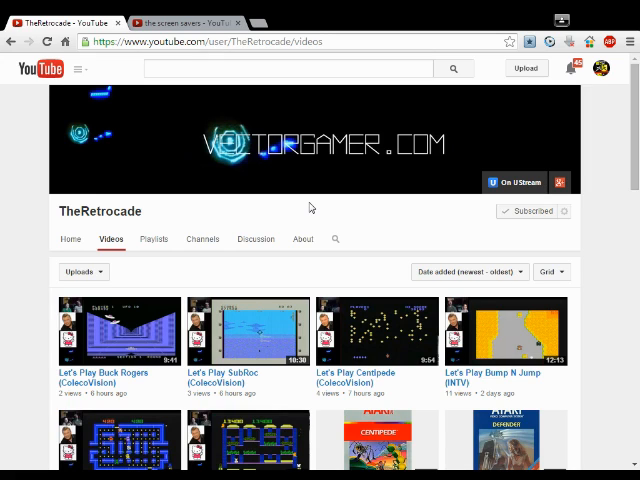
mouse_move(308, 208)
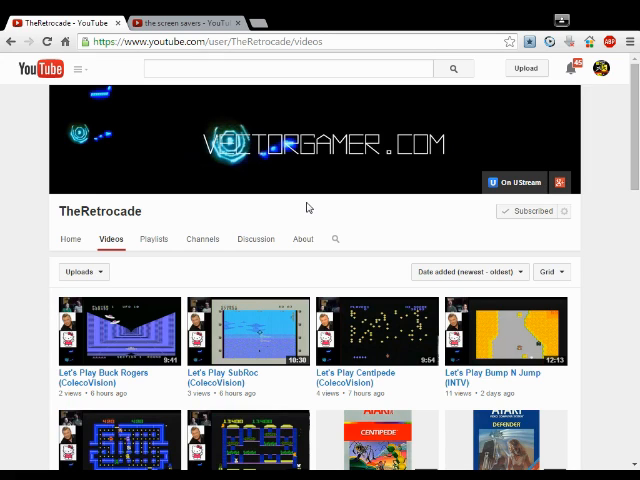
mouse_move(304, 208)
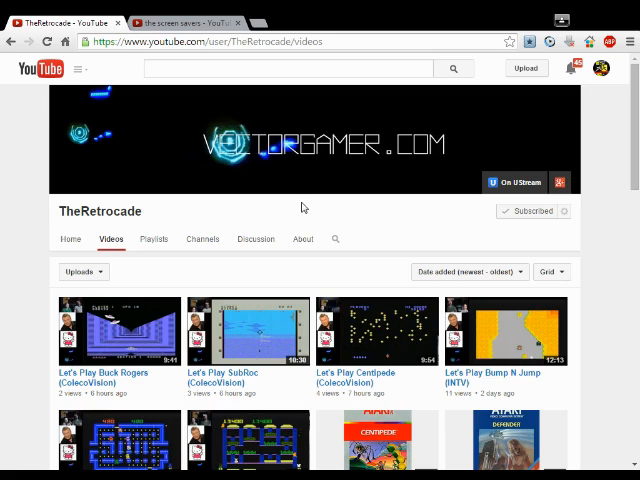
mouse_move(282, 204)
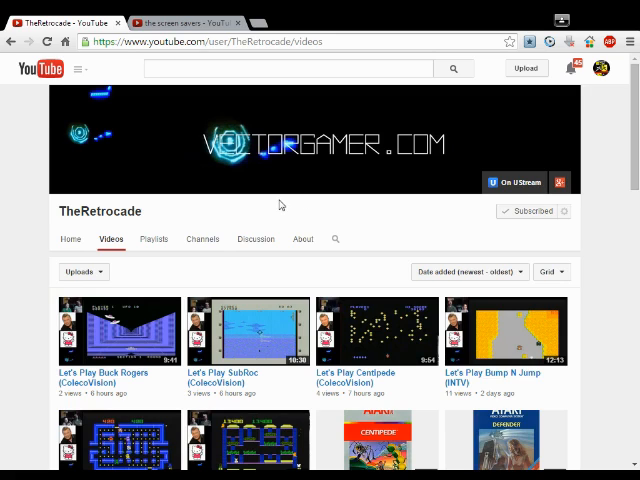
mouse_move(246, 204)
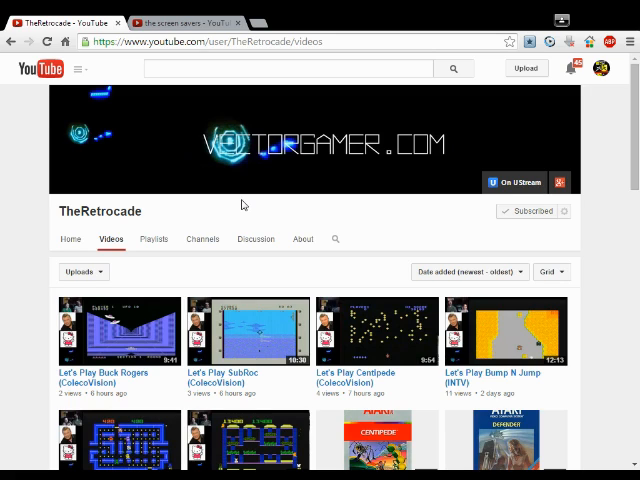
mouse_move(378, 250)
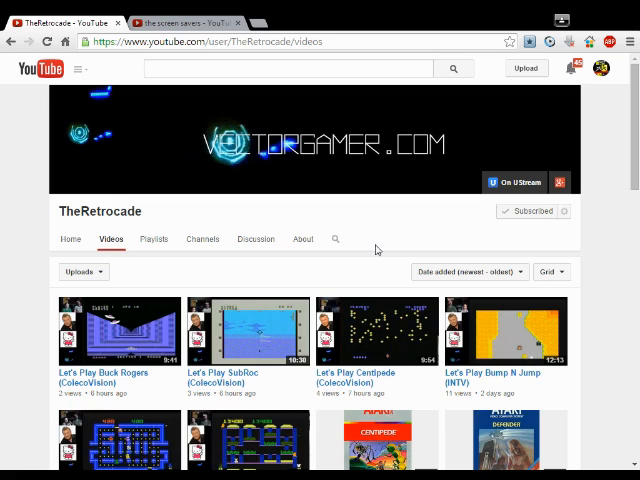
mouse_move(372, 250)
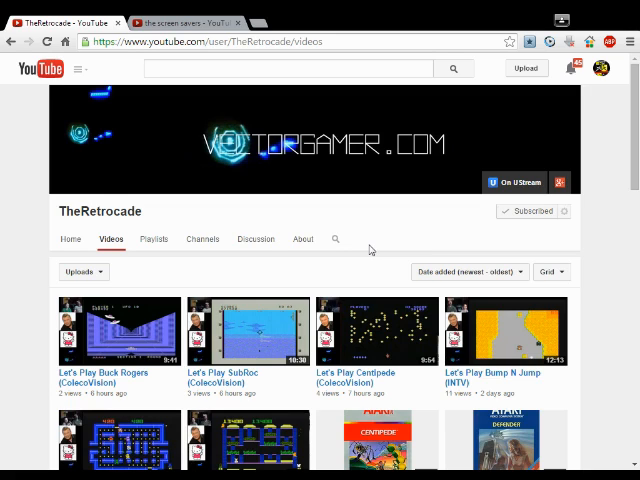
mouse_move(352, 240)
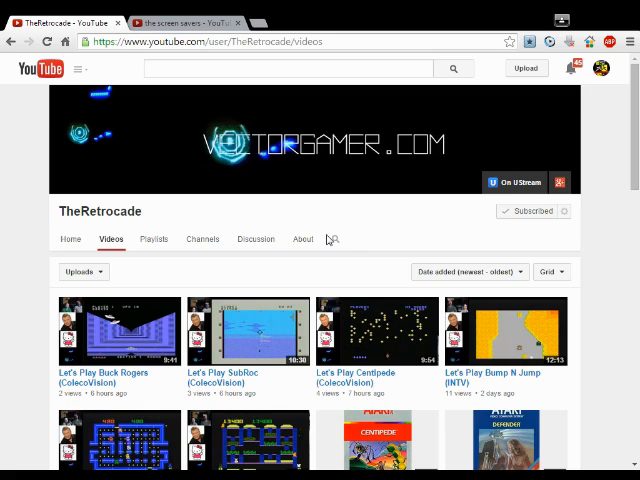
mouse_move(352, 234)
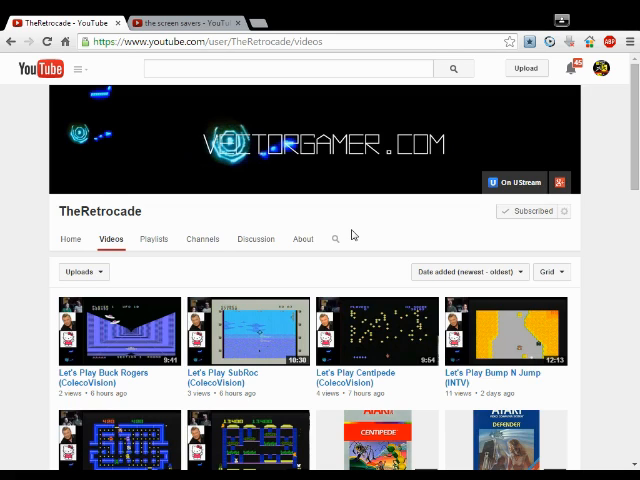
mouse_move(352, 232)
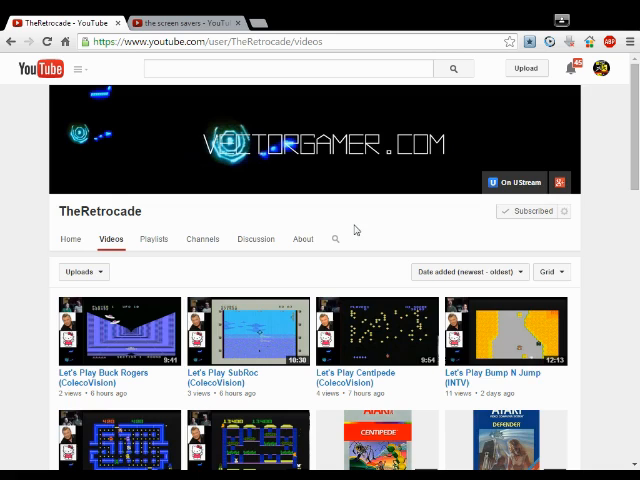
mouse_move(356, 242)
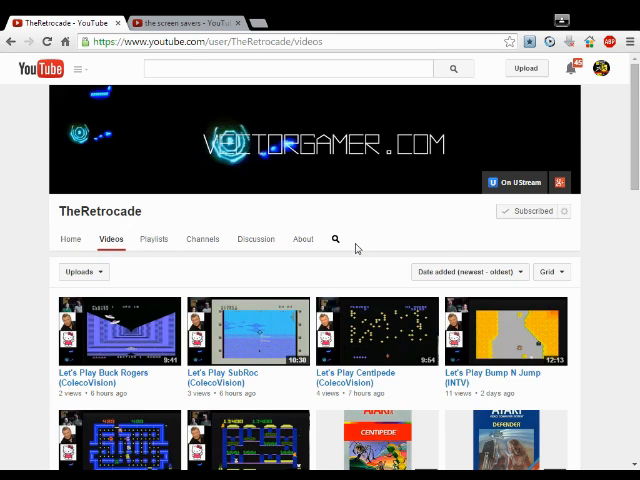
Step: Scroll further down TheRetrocade channel page
scroll(down, 3)
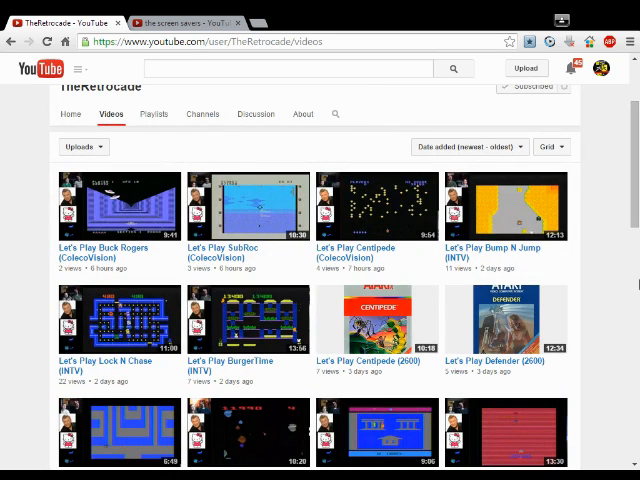
mouse_move(600, 272)
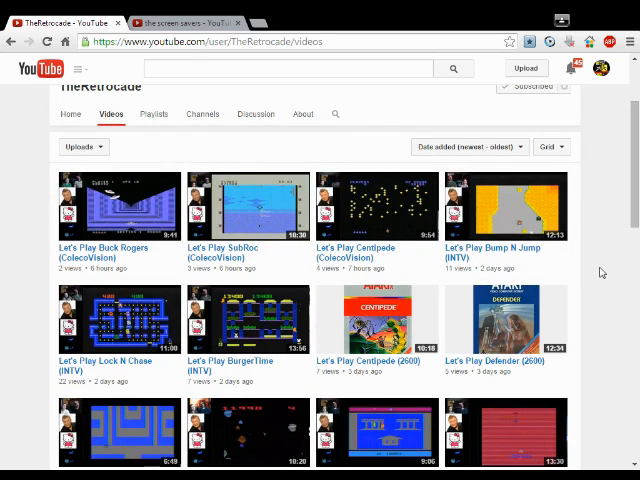
mouse_move(588, 264)
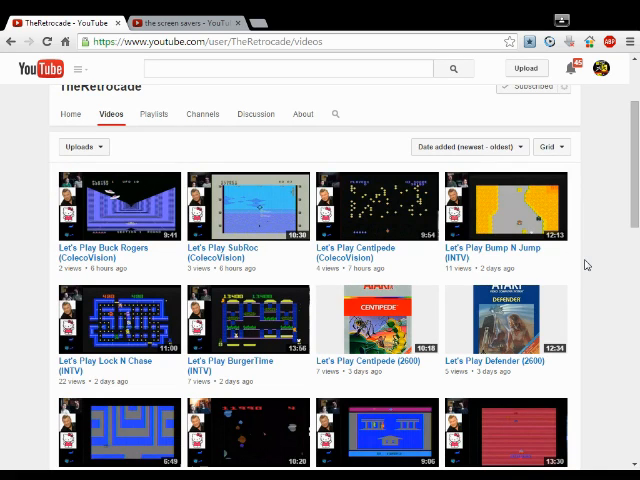
mouse_move(588, 238)
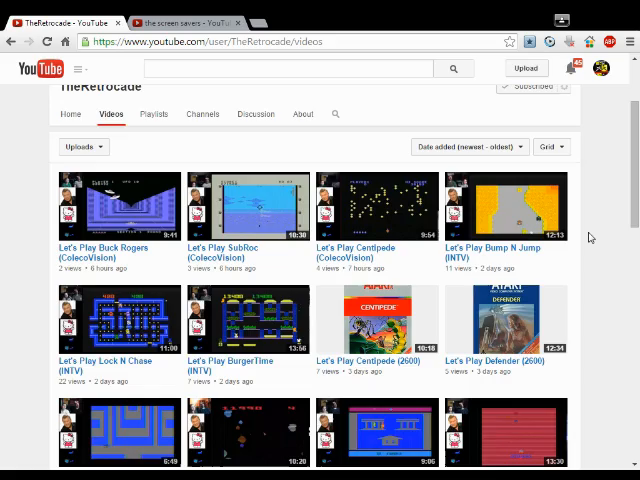
scroll(down, 3)
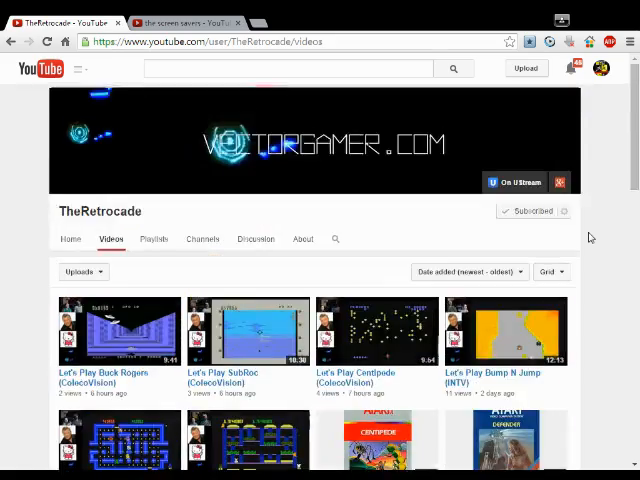
scroll(down, 3)
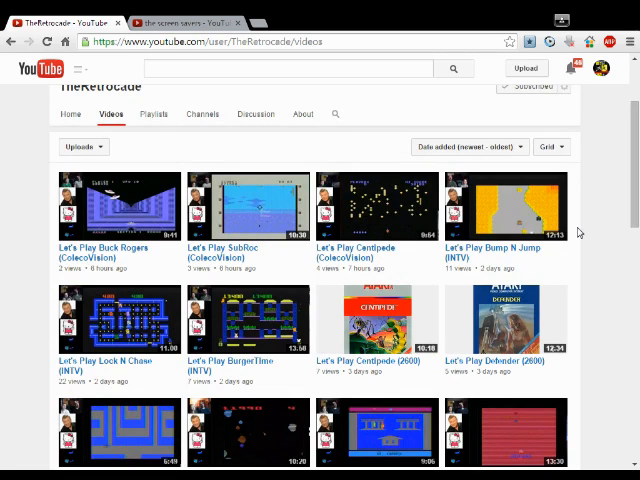
mouse_move(550, 224)
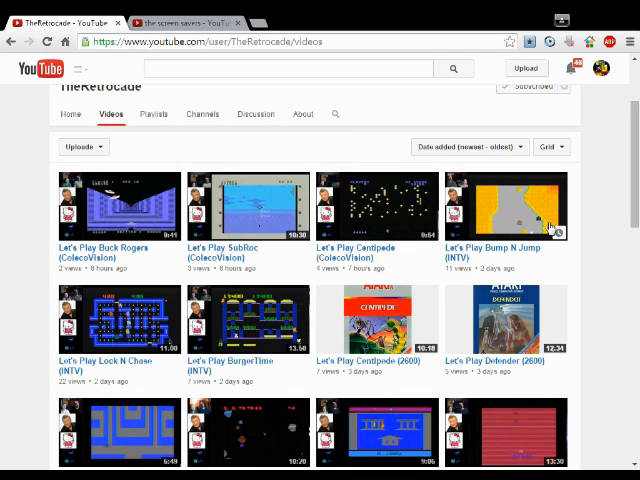
mouse_move(590, 218)
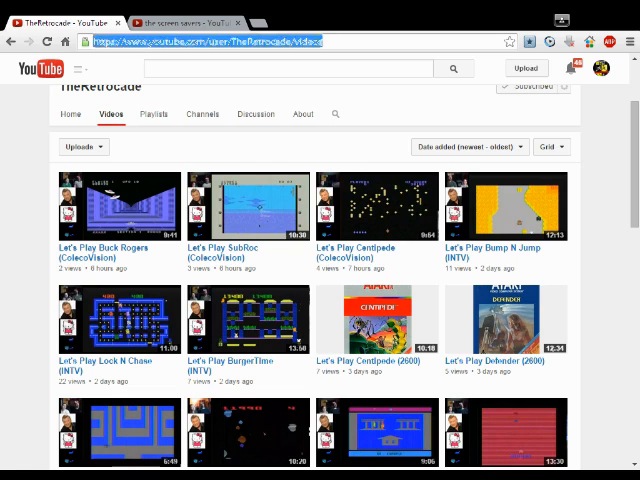
Step: Search YouTube for 'the screen savers' and scroll down its results
click(176, 22)
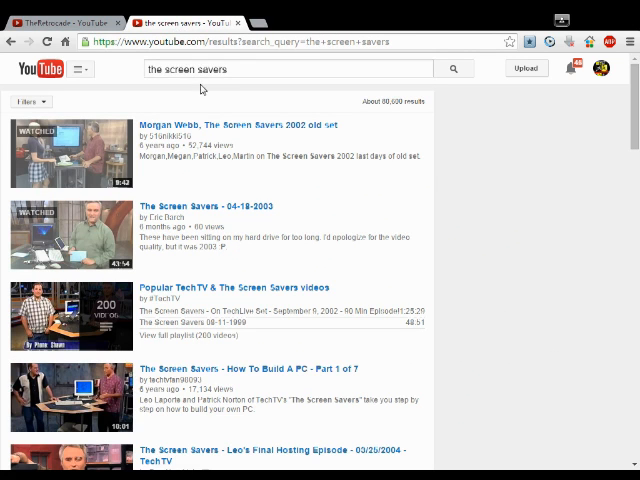
mouse_move(218, 100)
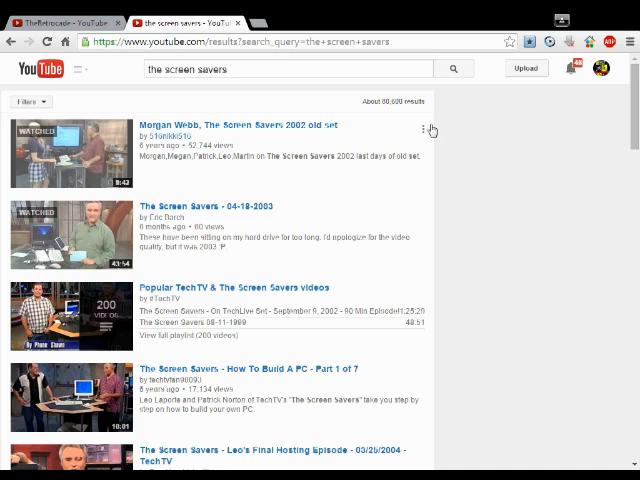
mouse_move(432, 128)
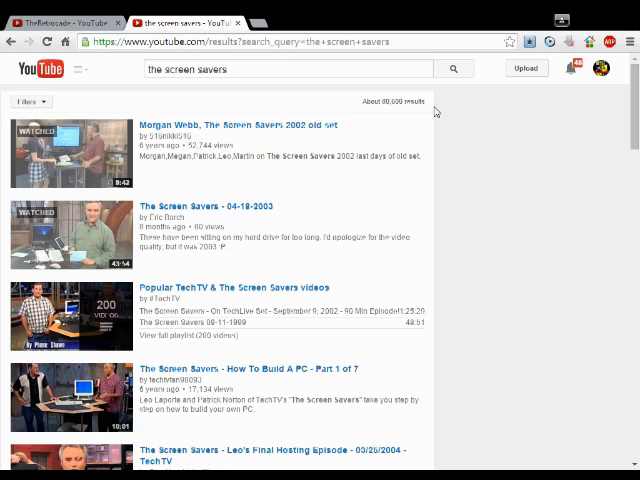
mouse_move(432, 112)
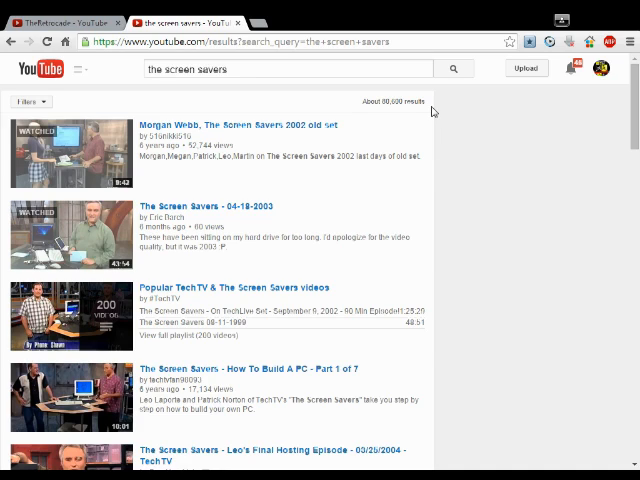
mouse_move(428, 112)
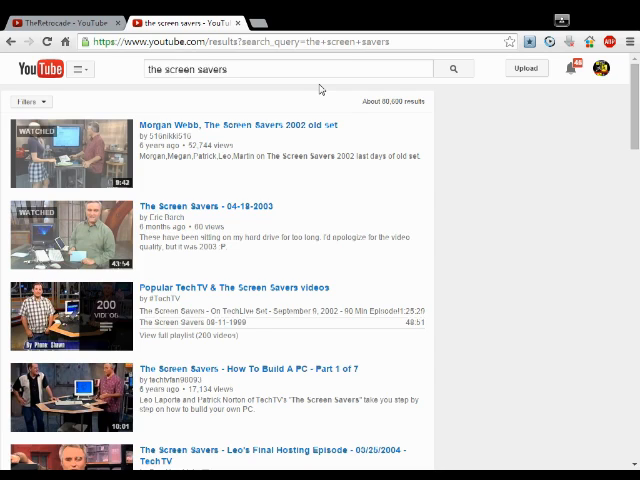
mouse_move(316, 88)
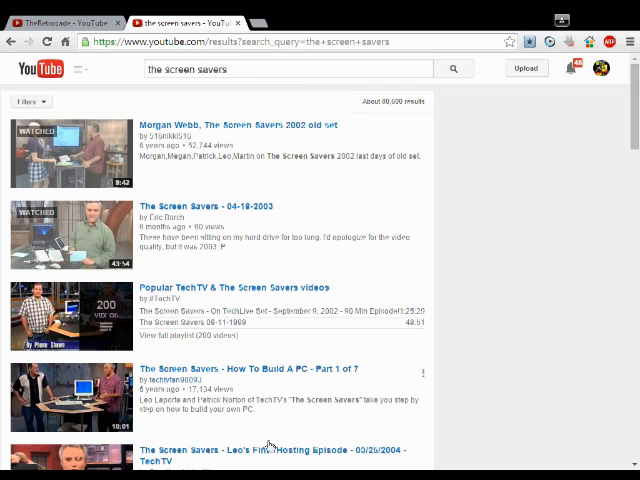
scroll(down, 3)
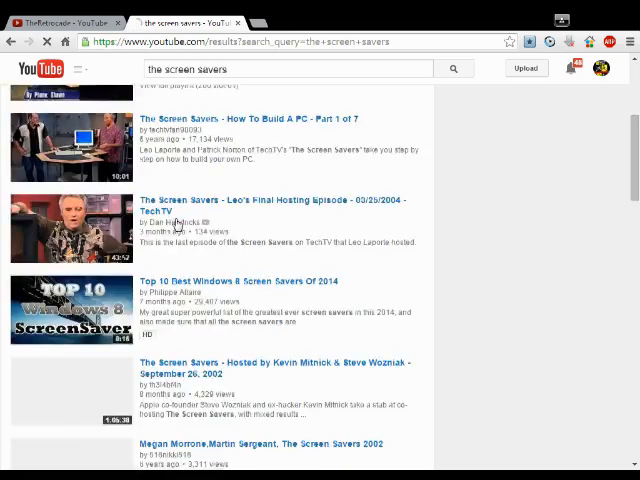
scroll(down, 3)
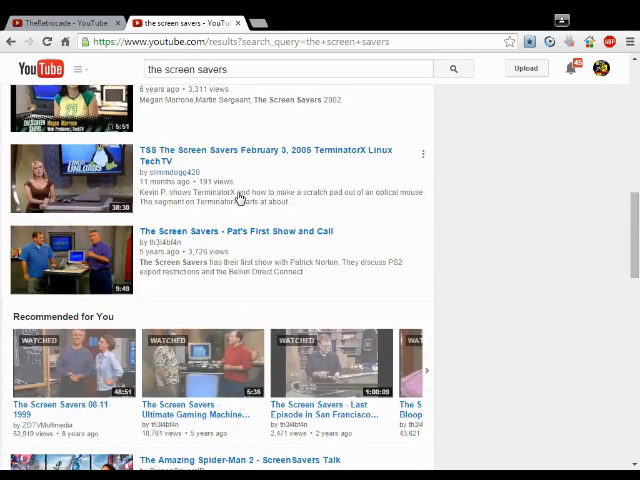